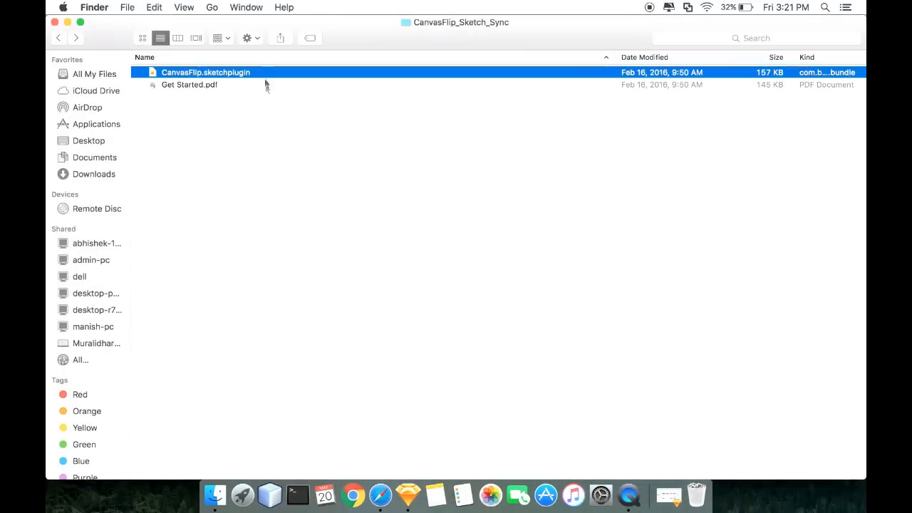
# Install CanvasFlip.sketchplugin into Sketch and confirm the 'Plugin Installed' alert
pyautogui.doubleClick(205, 71)
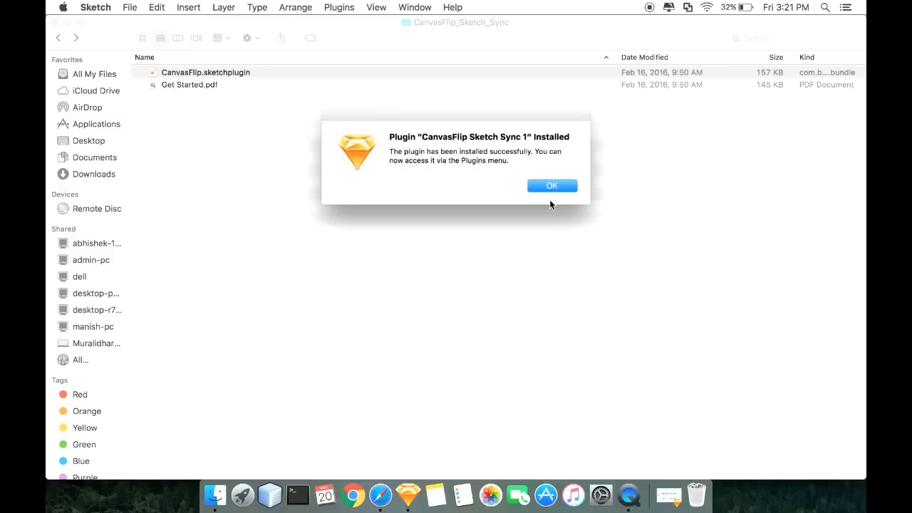
pyautogui.click(551, 185)
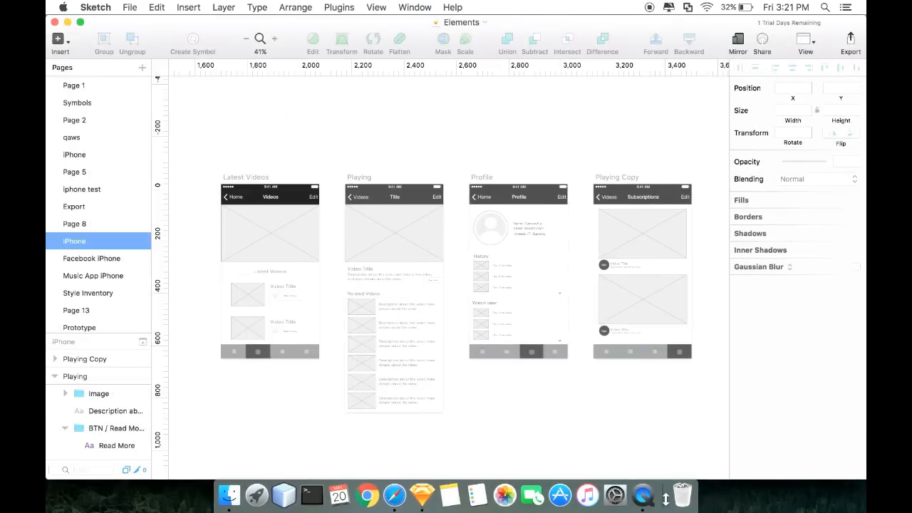
# Start CanvasFlip Sync from the Plugins menu and log in to the CanvasFlip account
pyautogui.click(339, 7)
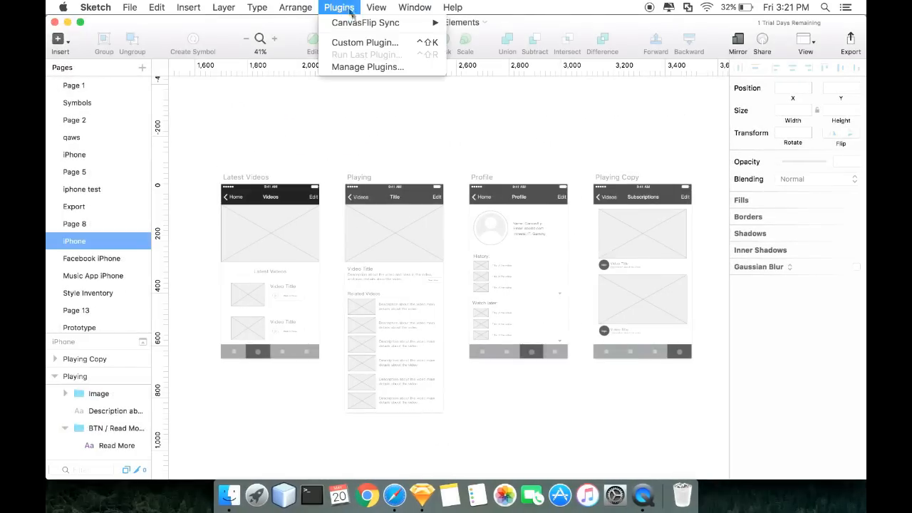
pyautogui.click(365, 23)
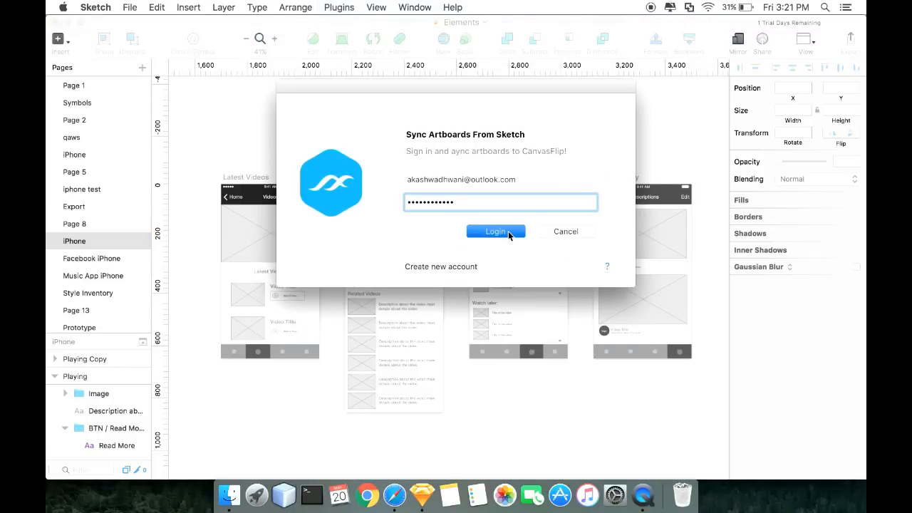
pyautogui.click(495, 231)
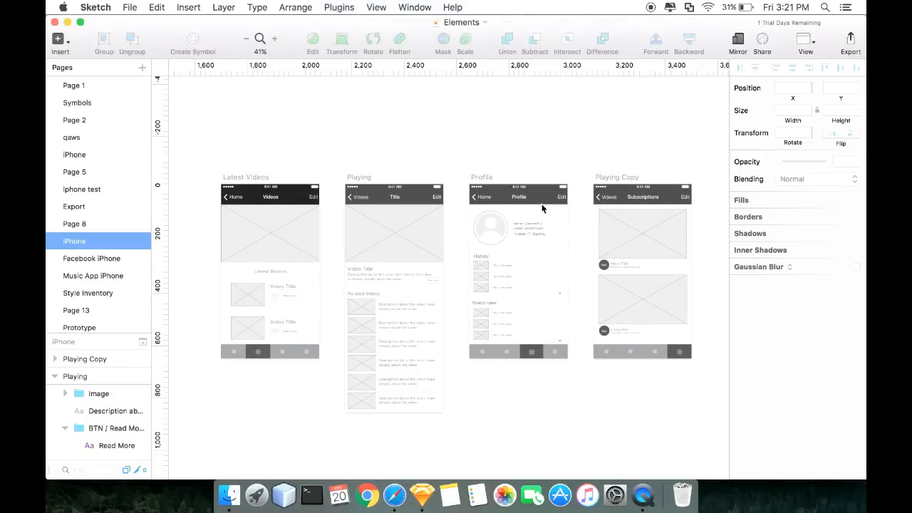
# Sync the iPhone artboards to the My Awesome App project at 1x and confirm the upload success
pyautogui.click(339, 7)
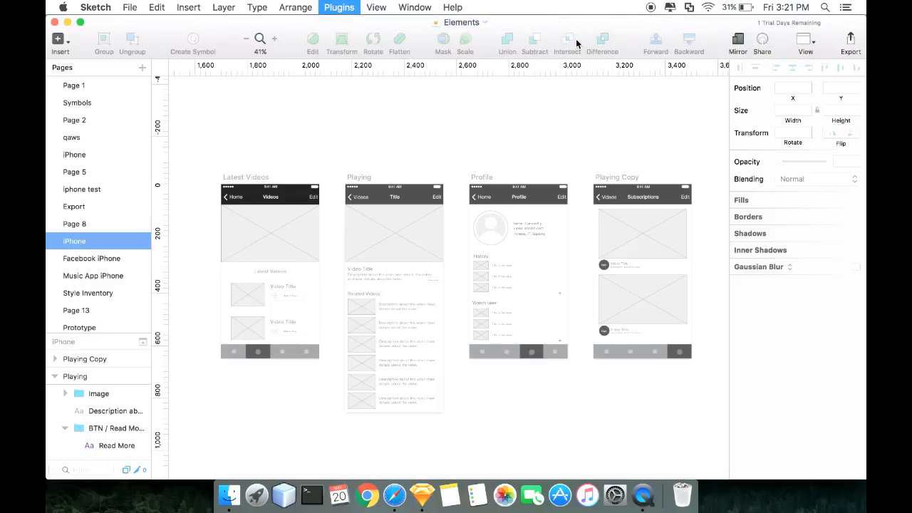
pyautogui.click(339, 7)
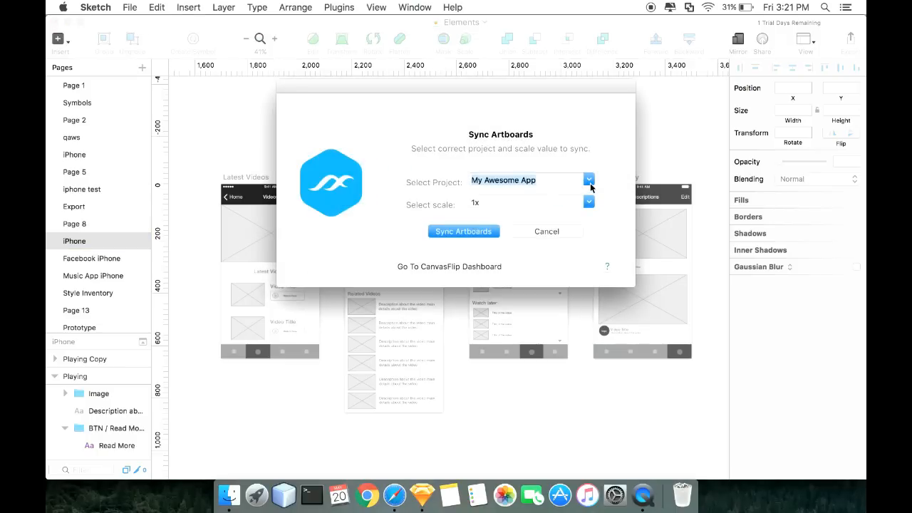
pyautogui.click(589, 202)
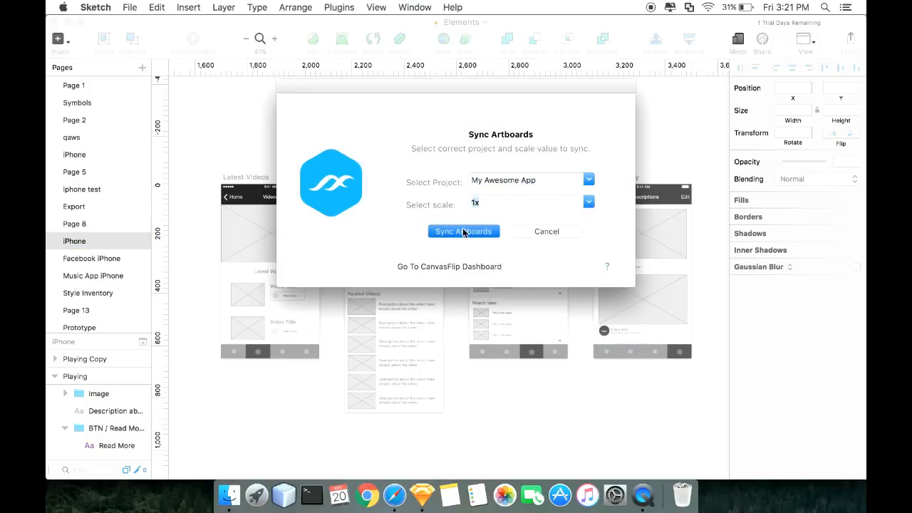
pyautogui.click(464, 231)
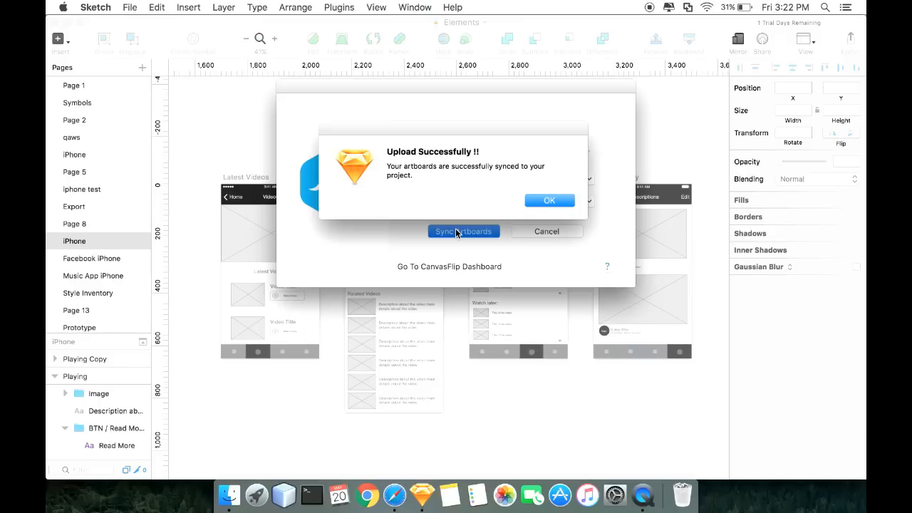
pyautogui.click(548, 200)
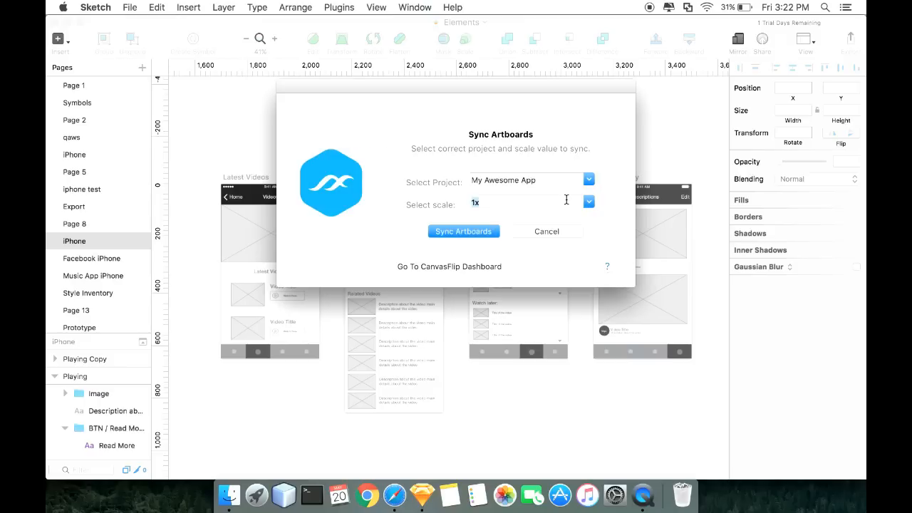
pyautogui.moveTo(547, 231)
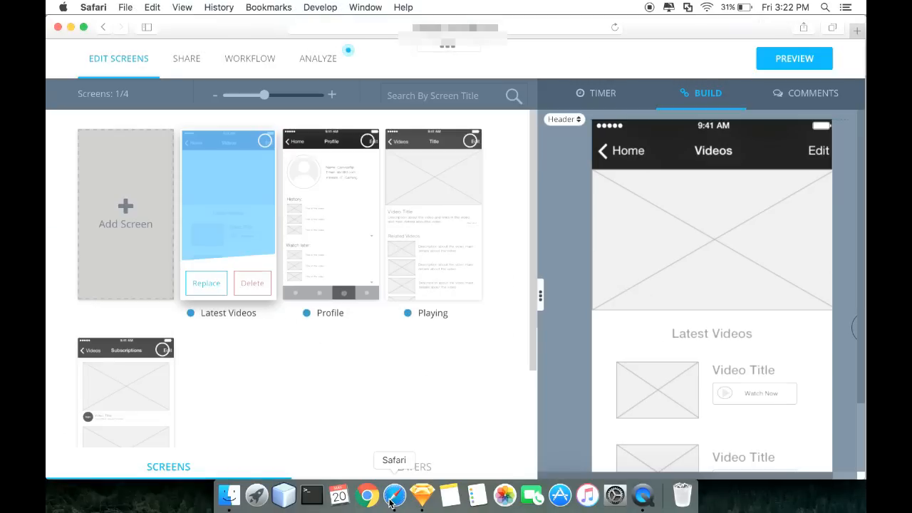
pyautogui.moveTo(850, 297)
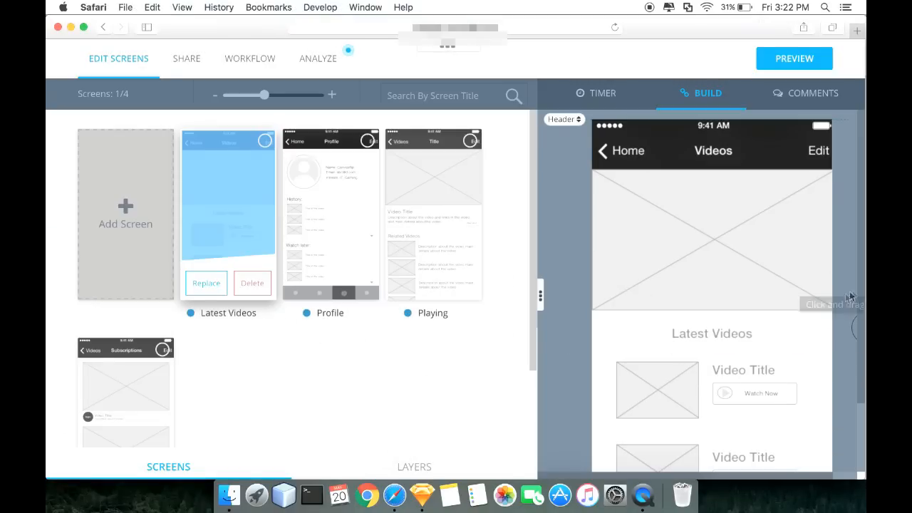
# Link the Watch Now hotspot on Latest Videos to the Playing screen with No Transition
pyautogui.scroll(-3)
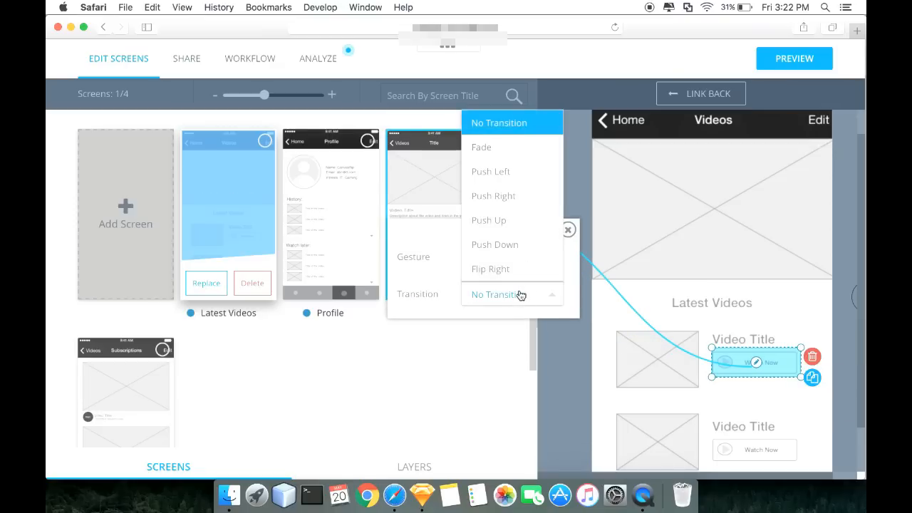
pyautogui.click(491, 171)
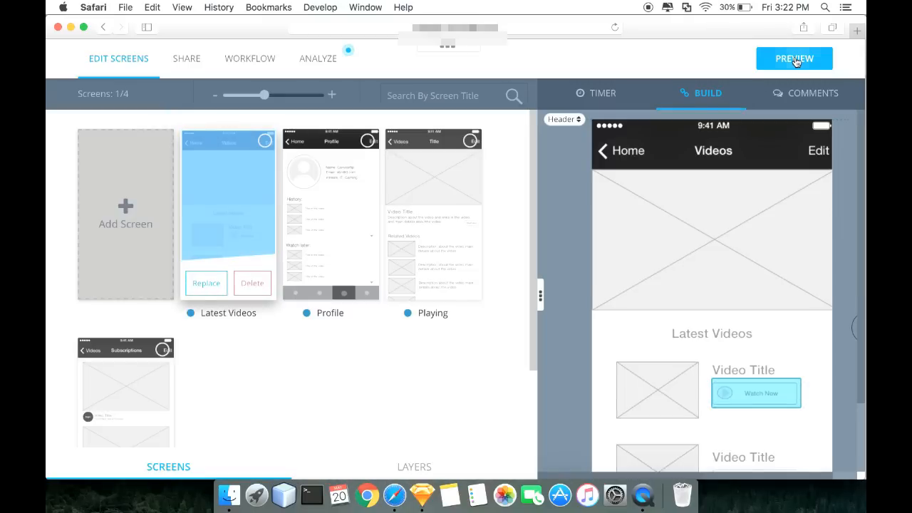
# Preview the prototype, follow Watch Now to Playing, then bring up the sharing options
pyautogui.click(795, 58)
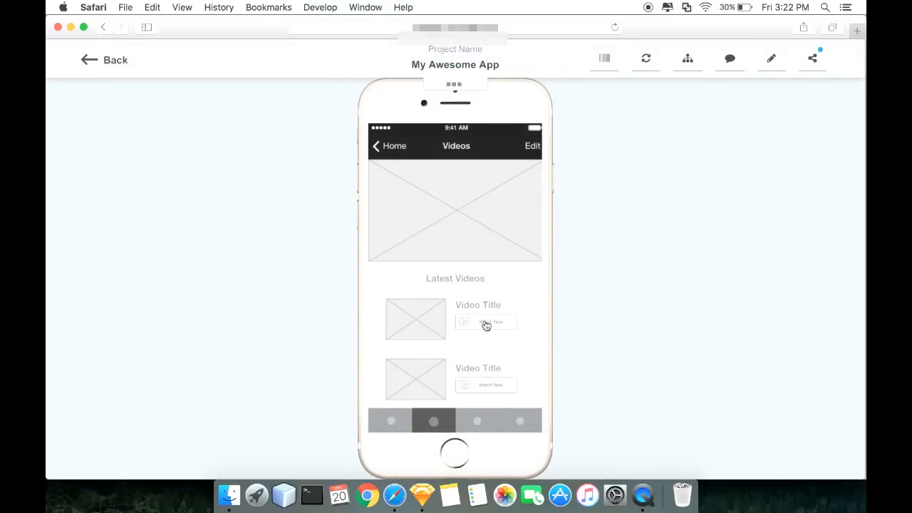
pyautogui.click(486, 322)
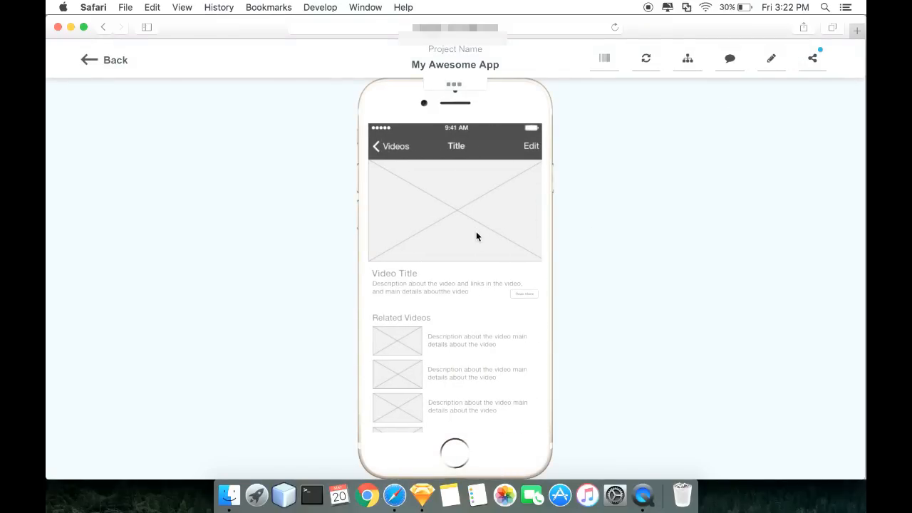
pyautogui.click(646, 59)
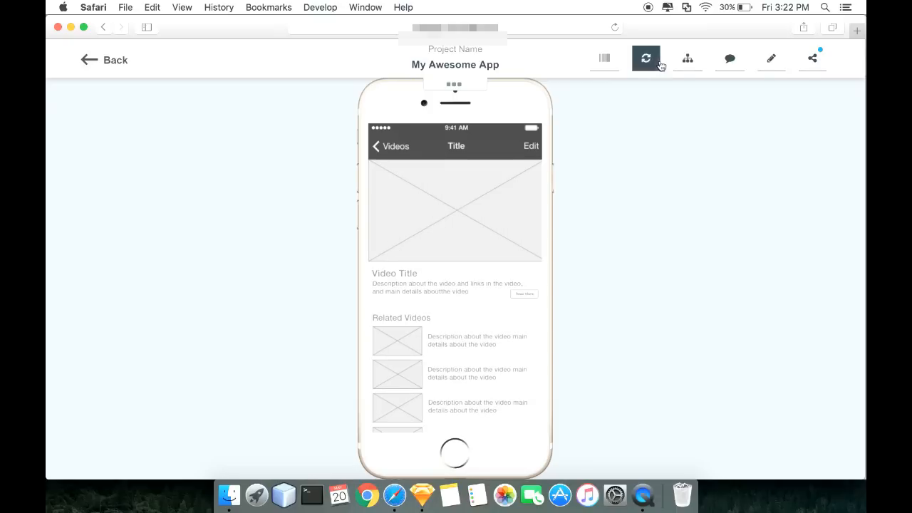
pyautogui.click(812, 58)
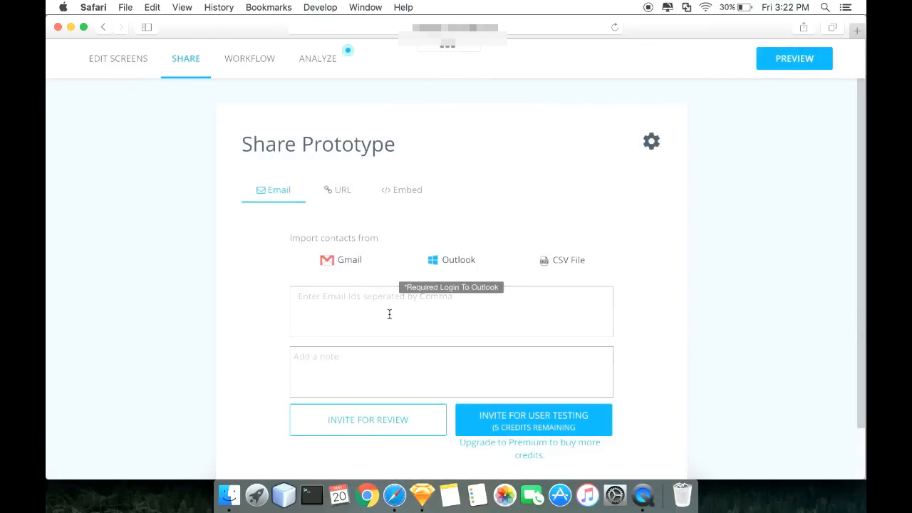
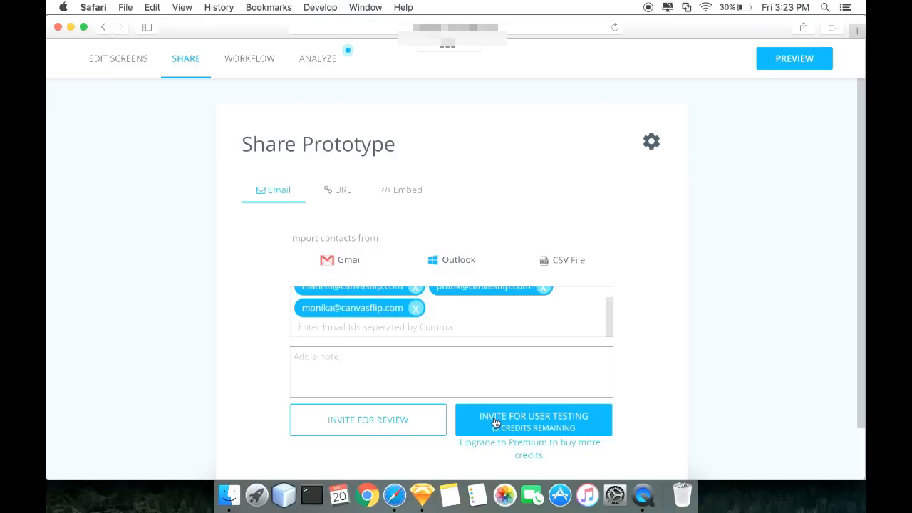
# Email a user-testing invite to 'manish' and move on to the Analyze heatmap
pyautogui.click(533, 419)
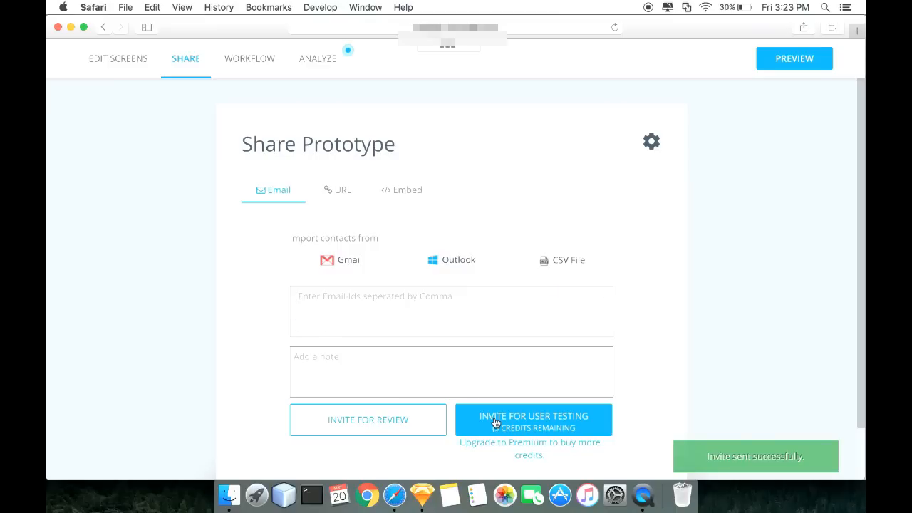
pyautogui.click(316, 59)
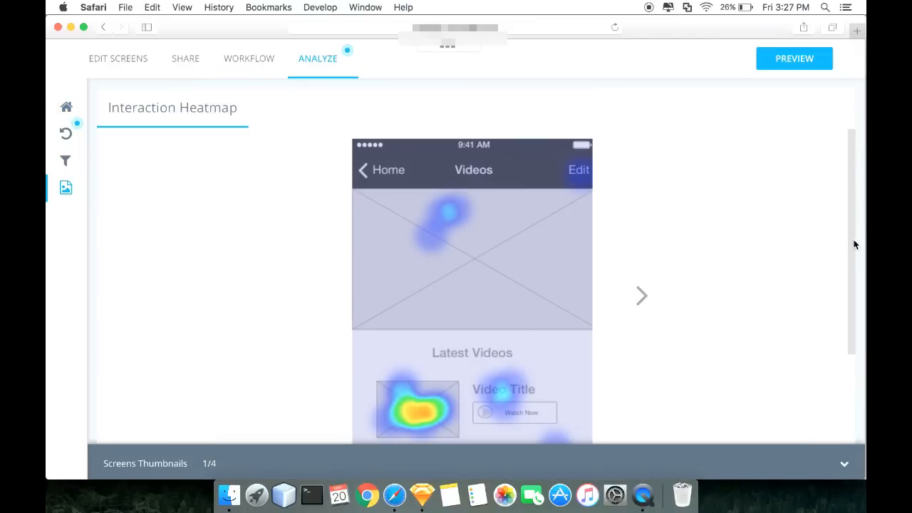
pyautogui.scroll(-3)
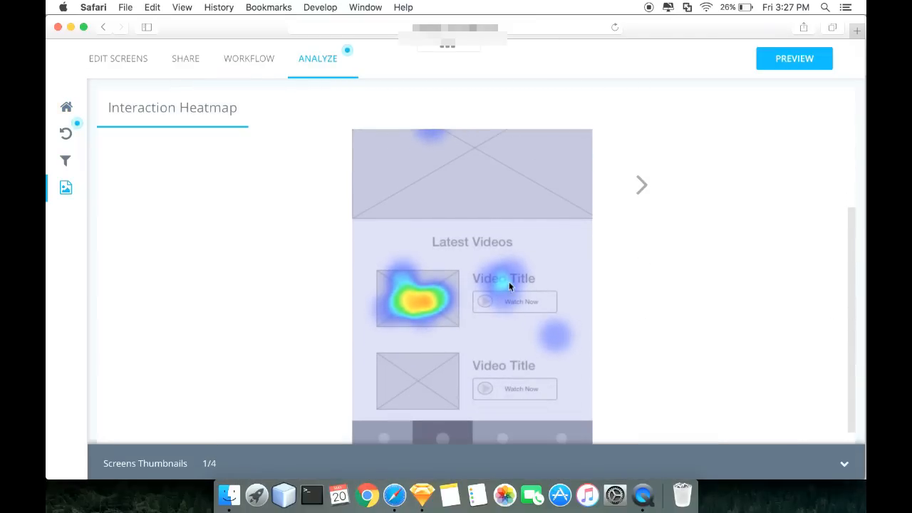
pyautogui.moveTo(536, 271)
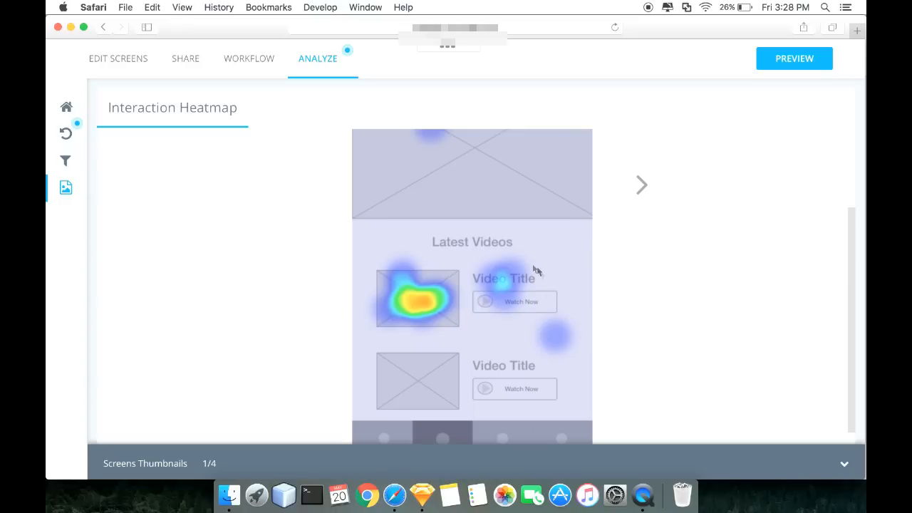
pyautogui.moveTo(522, 316)
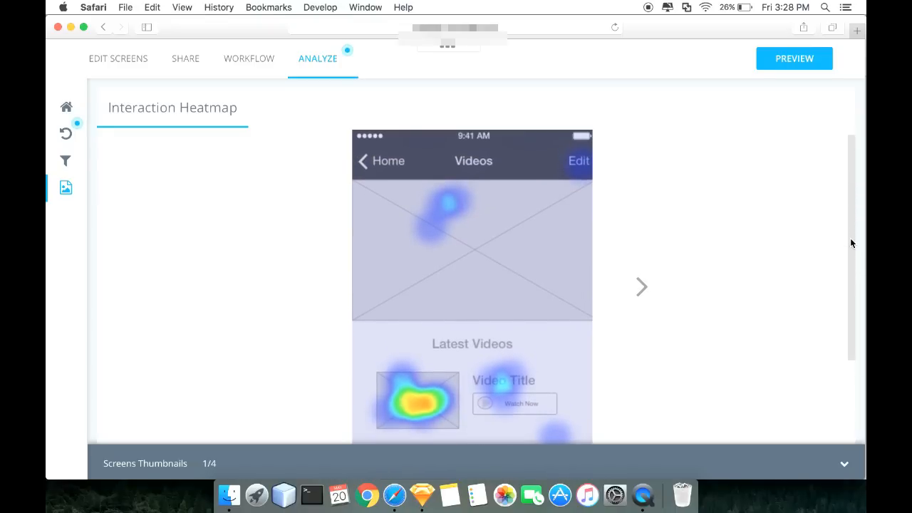
# Return to Edit Screens in CanvasFlip, then switch to Sketch from the Dock
pyautogui.click(118, 58)
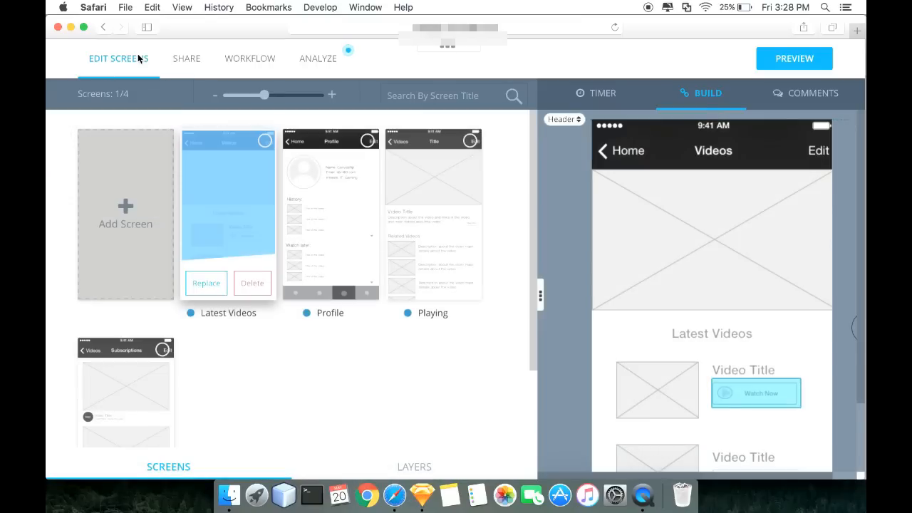
pyautogui.moveTo(422, 494)
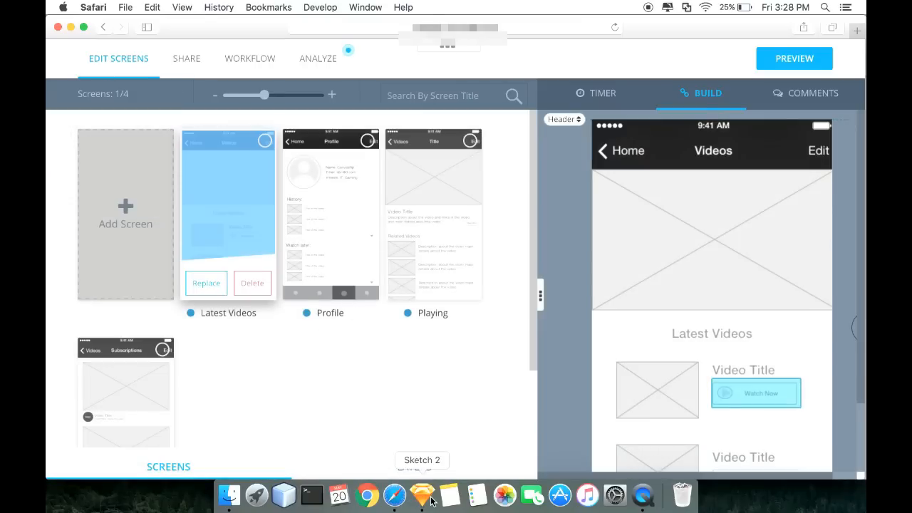
pyautogui.click(422, 493)
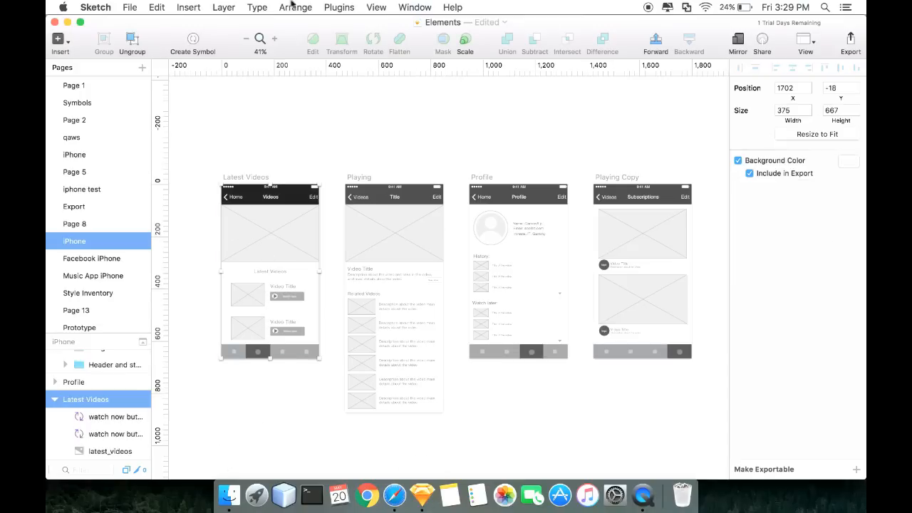
# Resync the iPhone artboards to My Awesome App, confirm success, and return to Safari
pyautogui.click(339, 7)
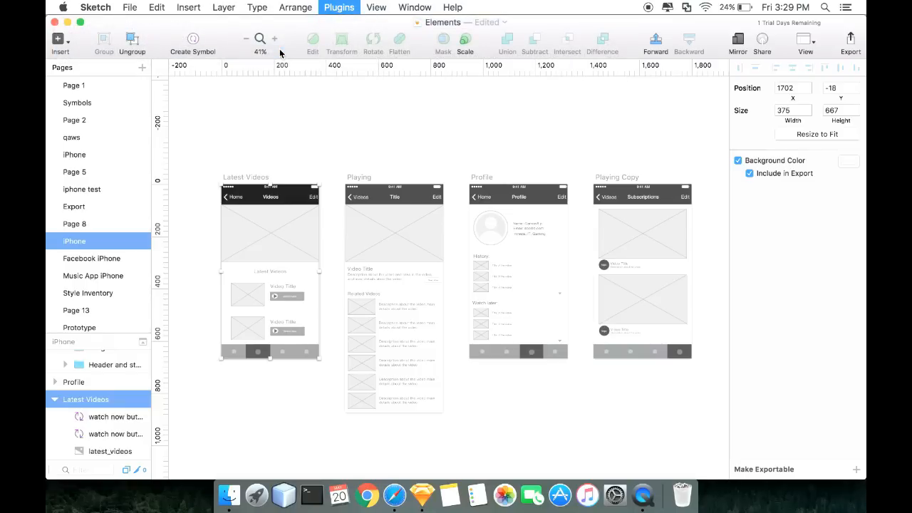
pyautogui.click(339, 7)
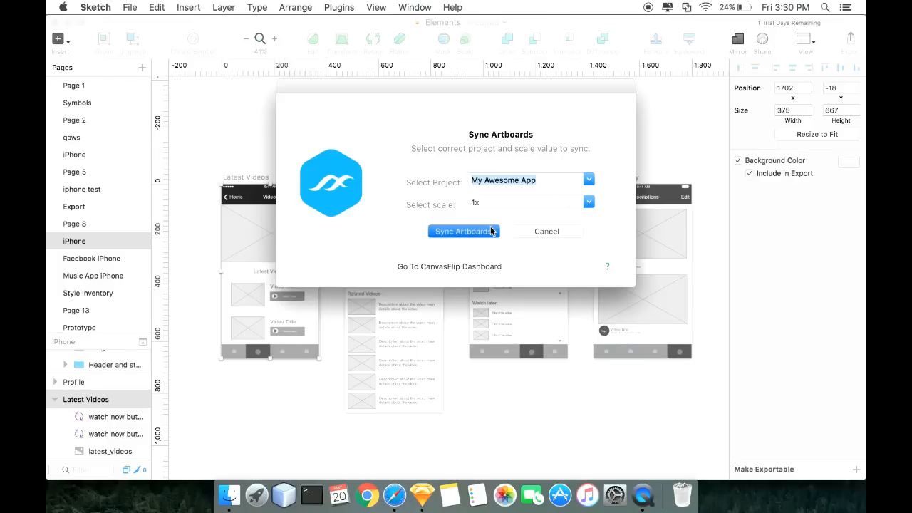
pyautogui.click(465, 231)
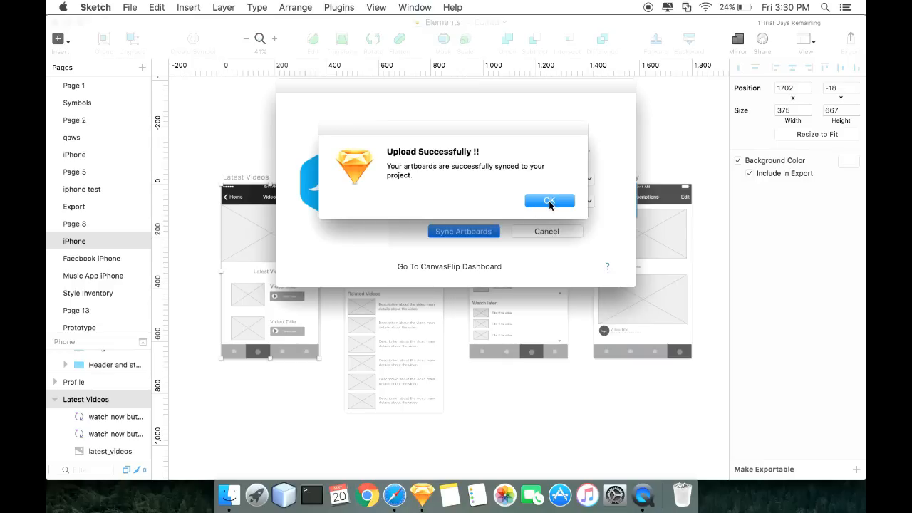
pyautogui.click(549, 200)
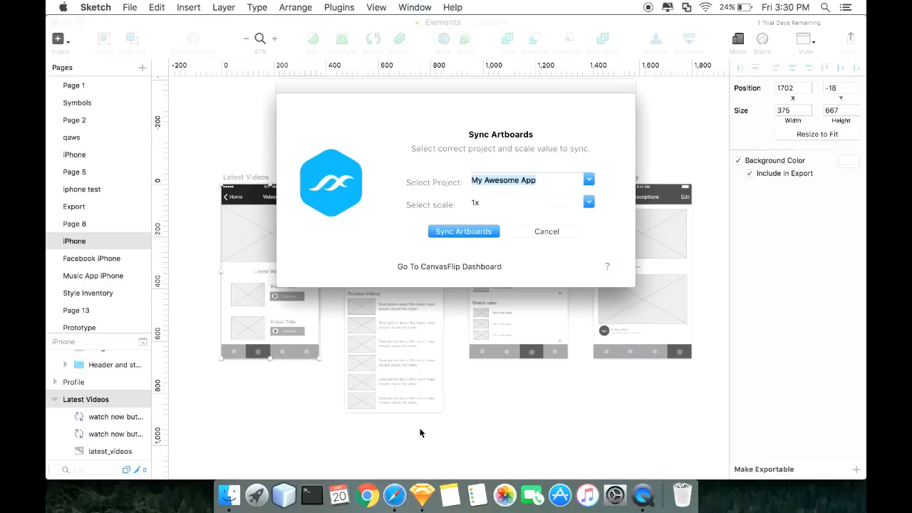
pyautogui.click(548, 231)
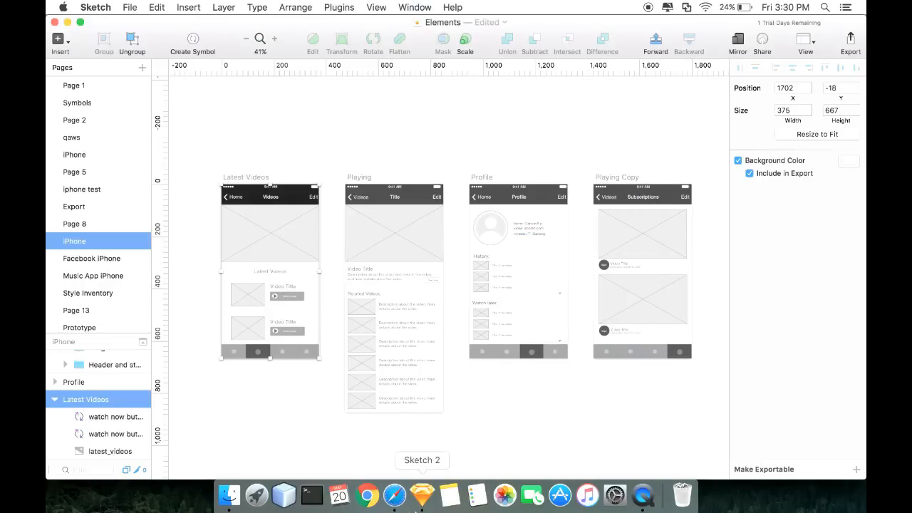
pyautogui.click(393, 493)
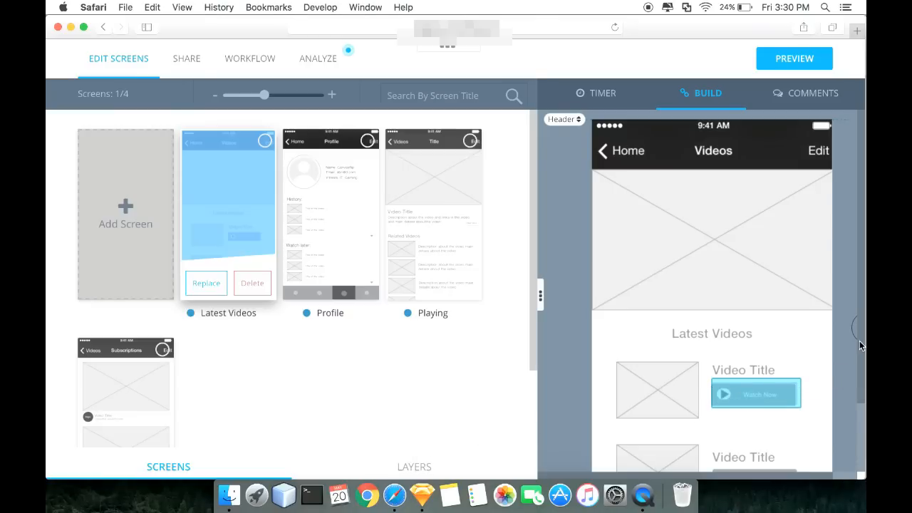
# Set the second Watch Now link to Playing to use a Push Left transition, then reopen Analyze
pyautogui.scroll(-3)
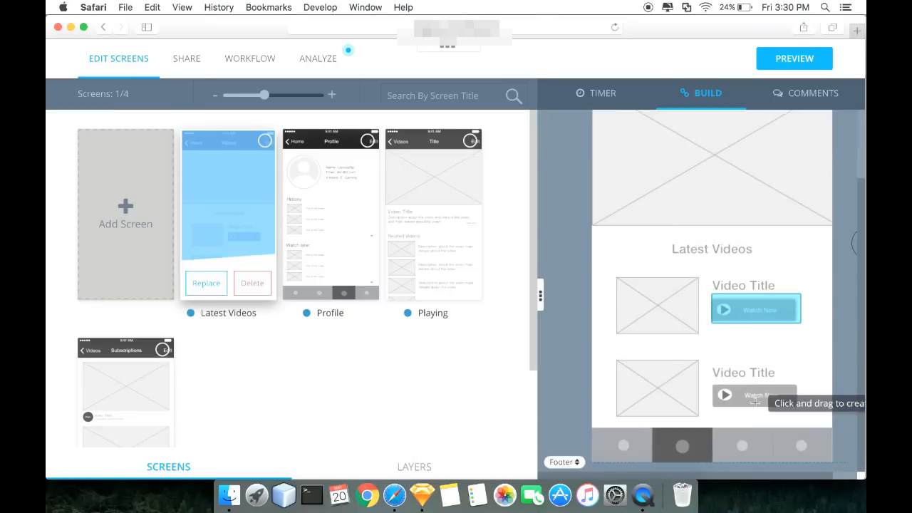
pyautogui.moveTo(710, 383)
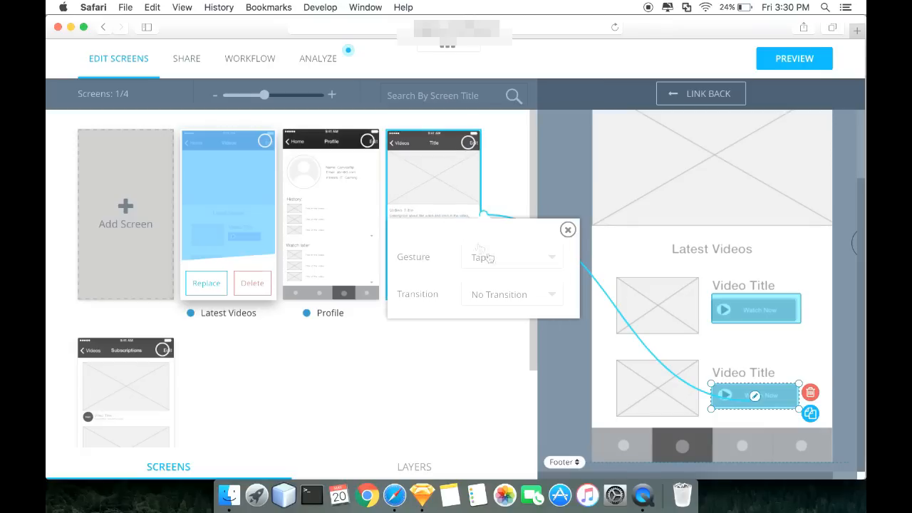
pyautogui.click(511, 293)
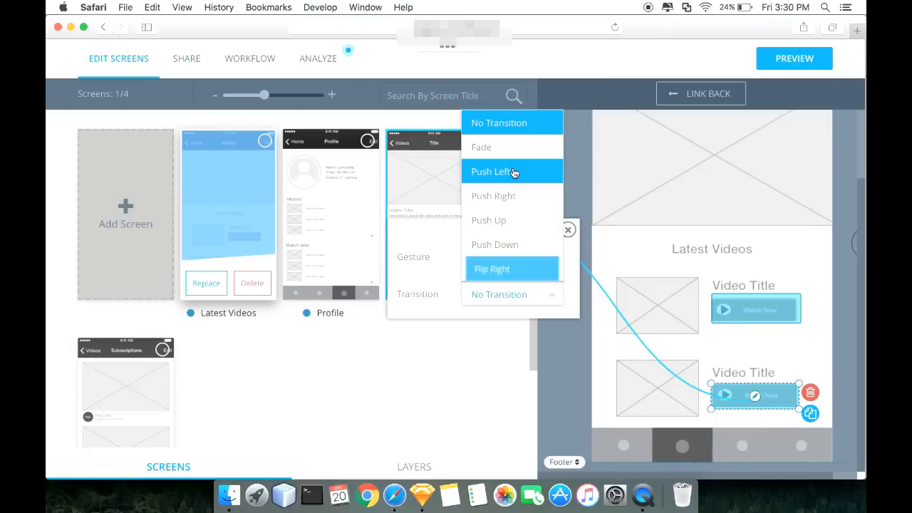
pyautogui.click(491, 171)
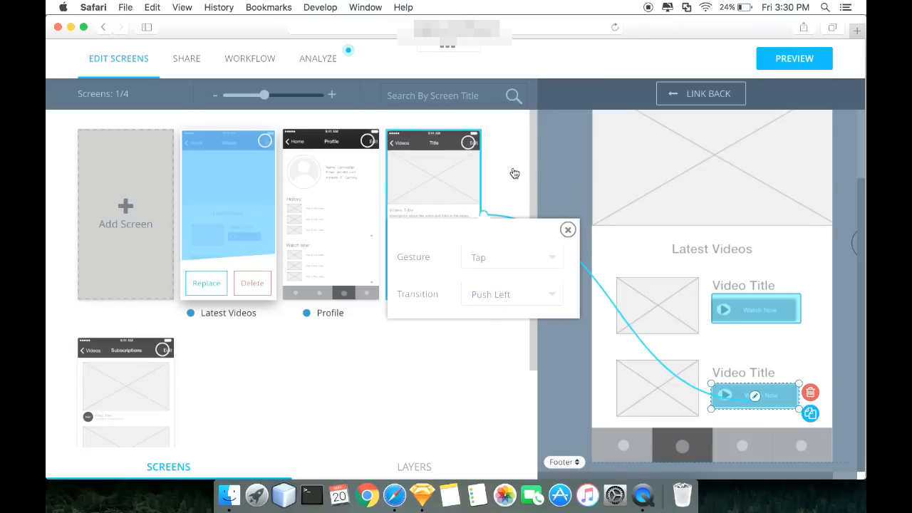
pyautogui.click(316, 59)
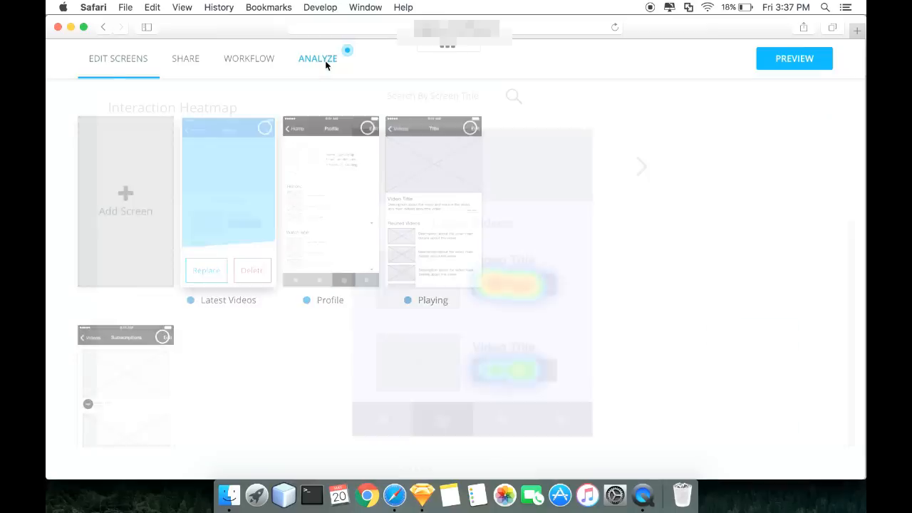